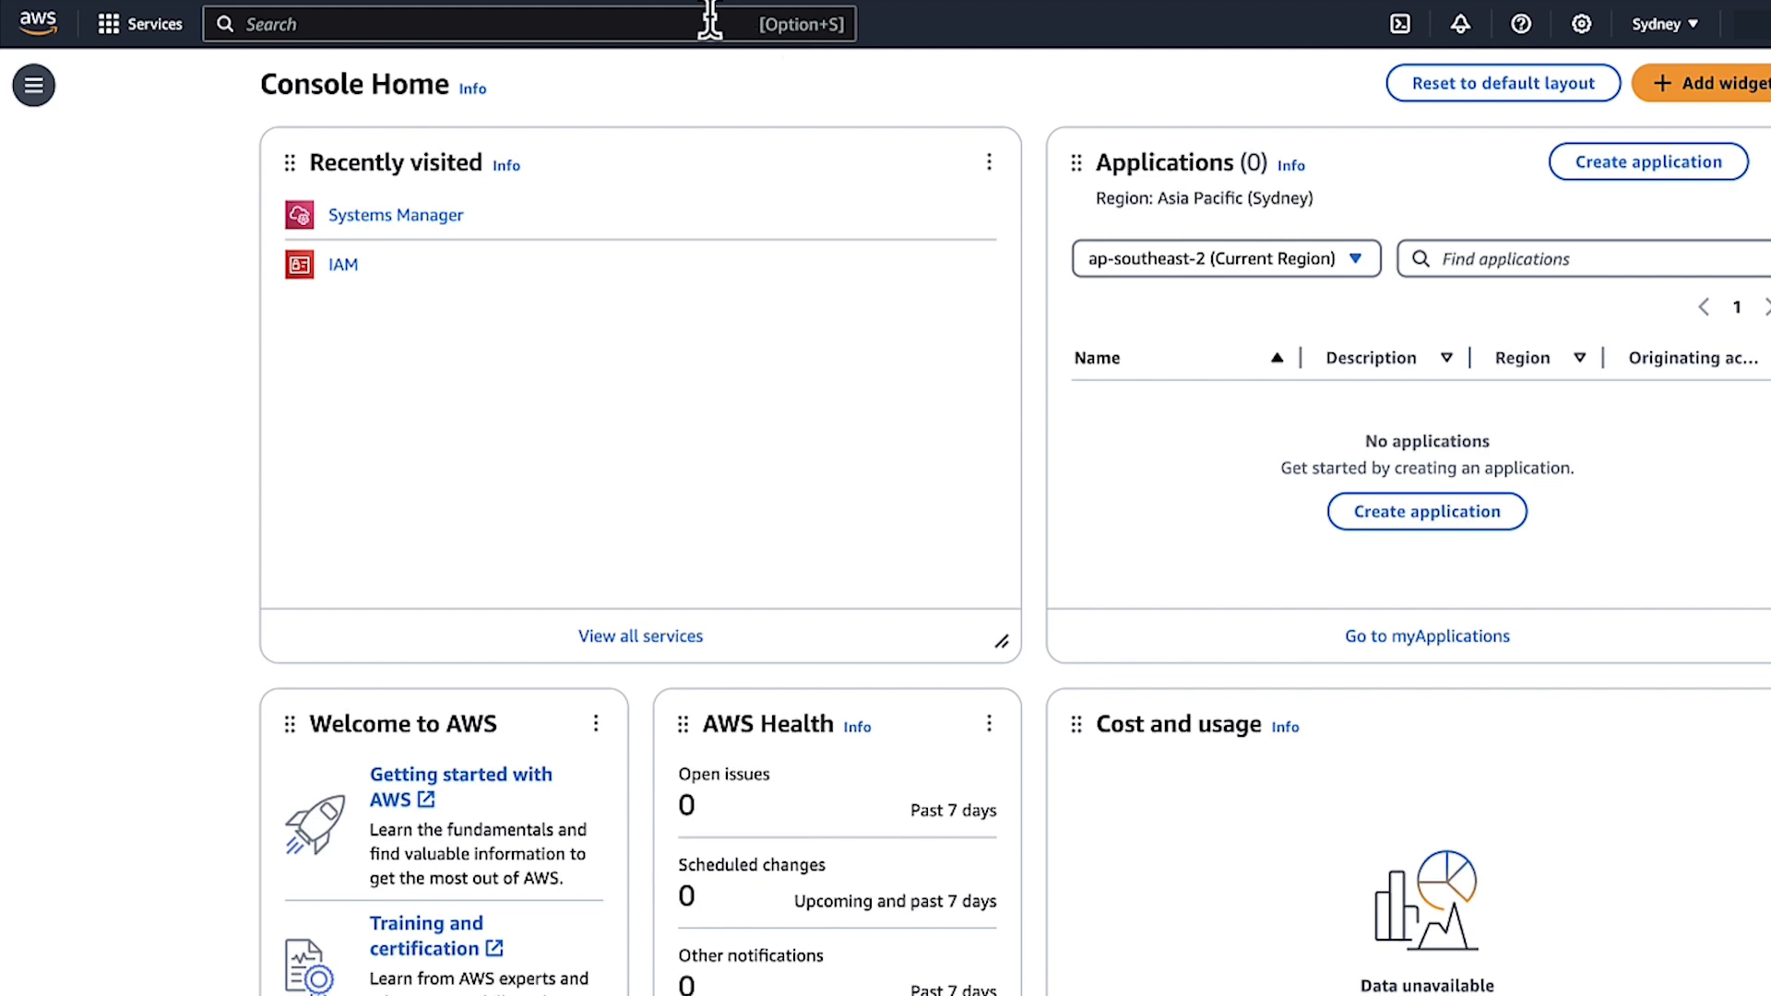
Search for 'systems manager' and open the Systems Manager service.
{"action": "type", "text": "systems"}
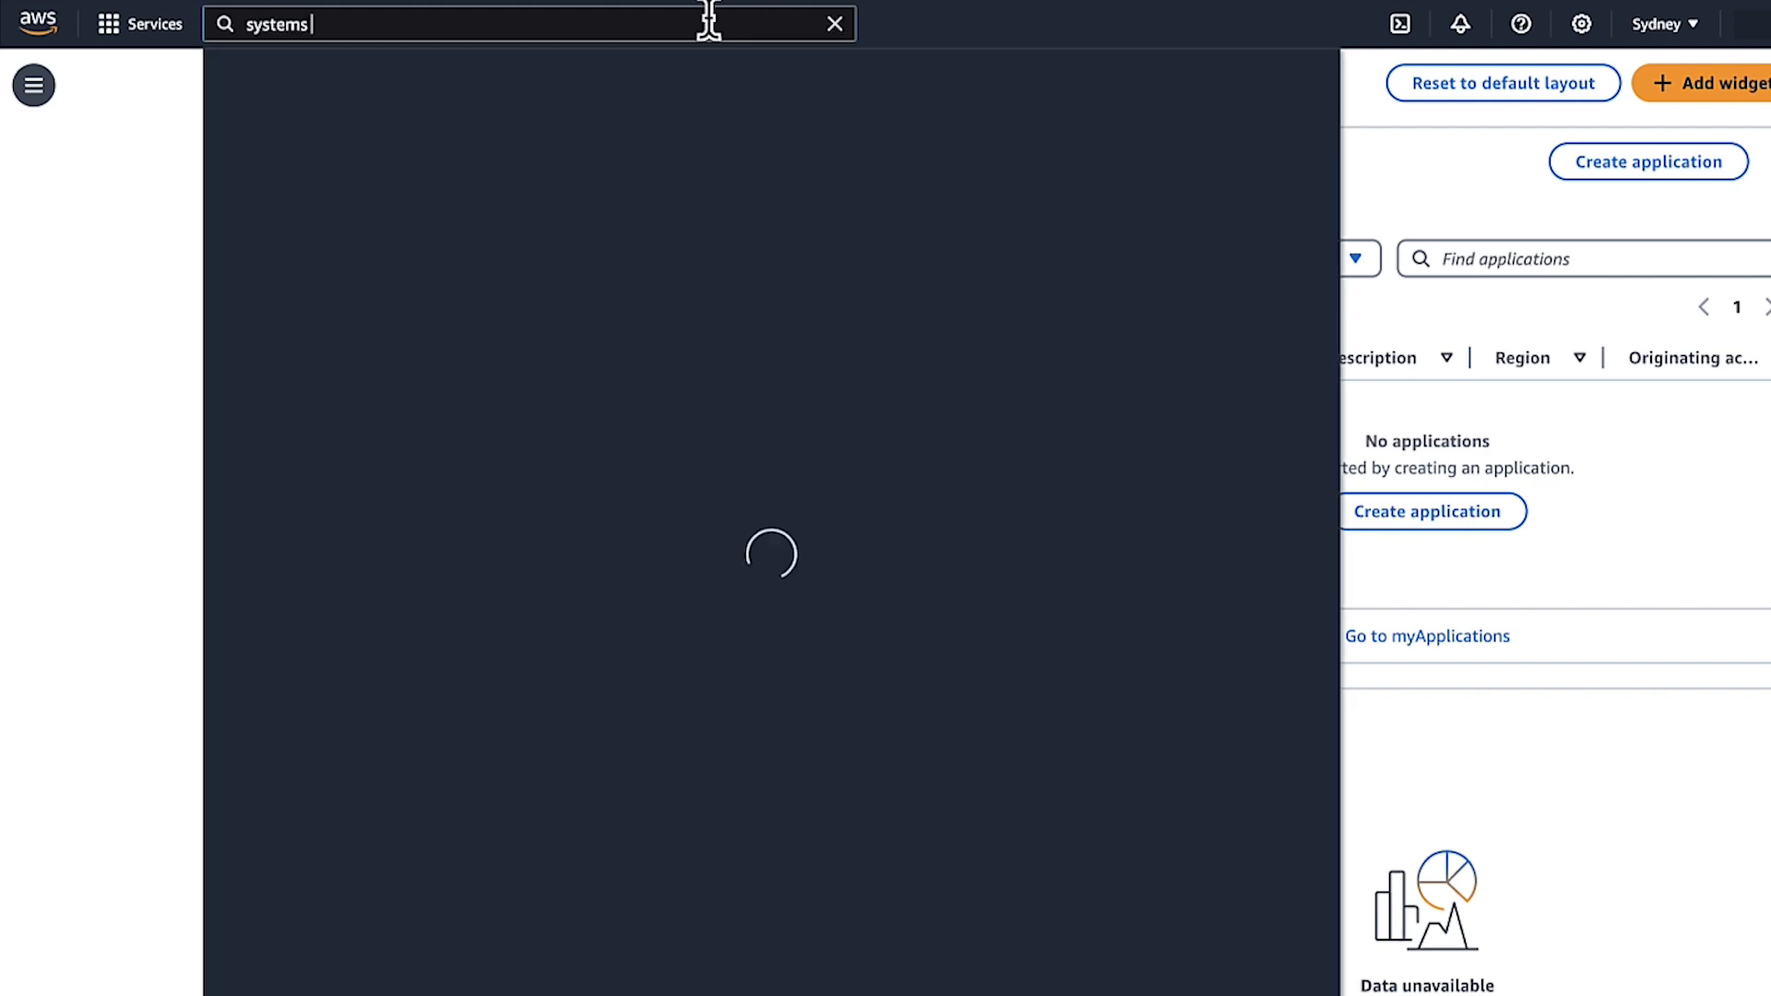
{"action": "type", "text": "manager"}
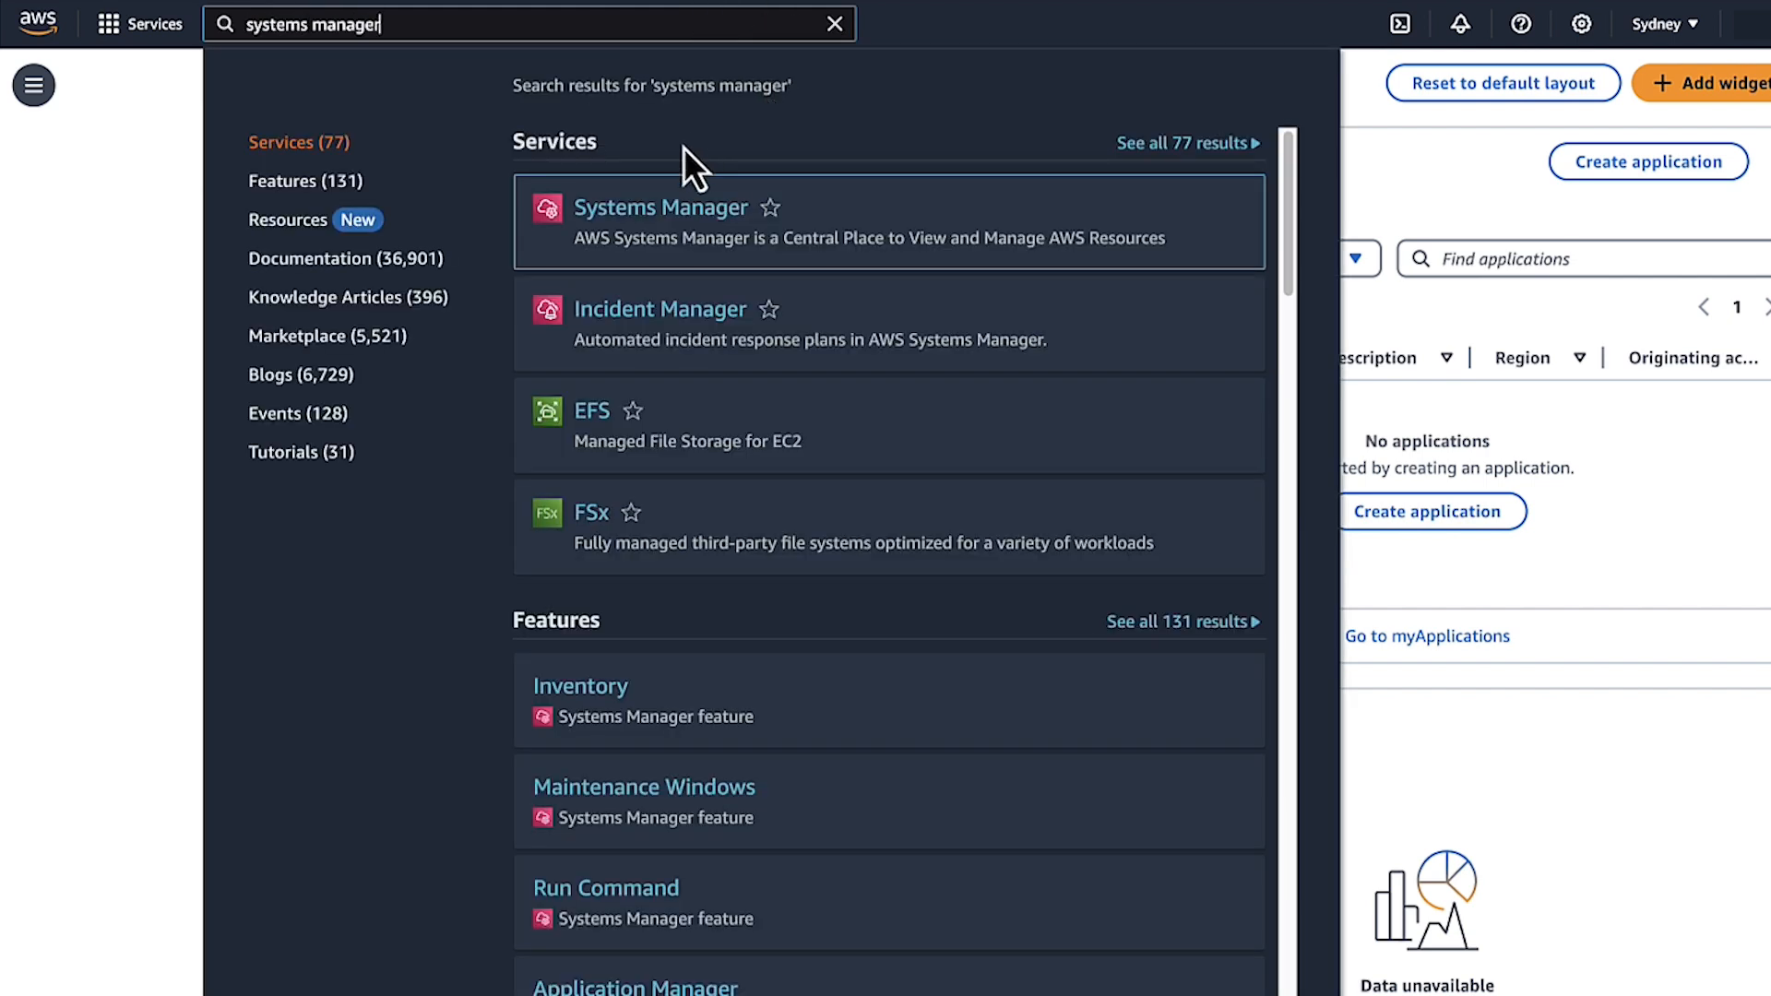
{"action": "left_click", "coordinate": [660, 206]}
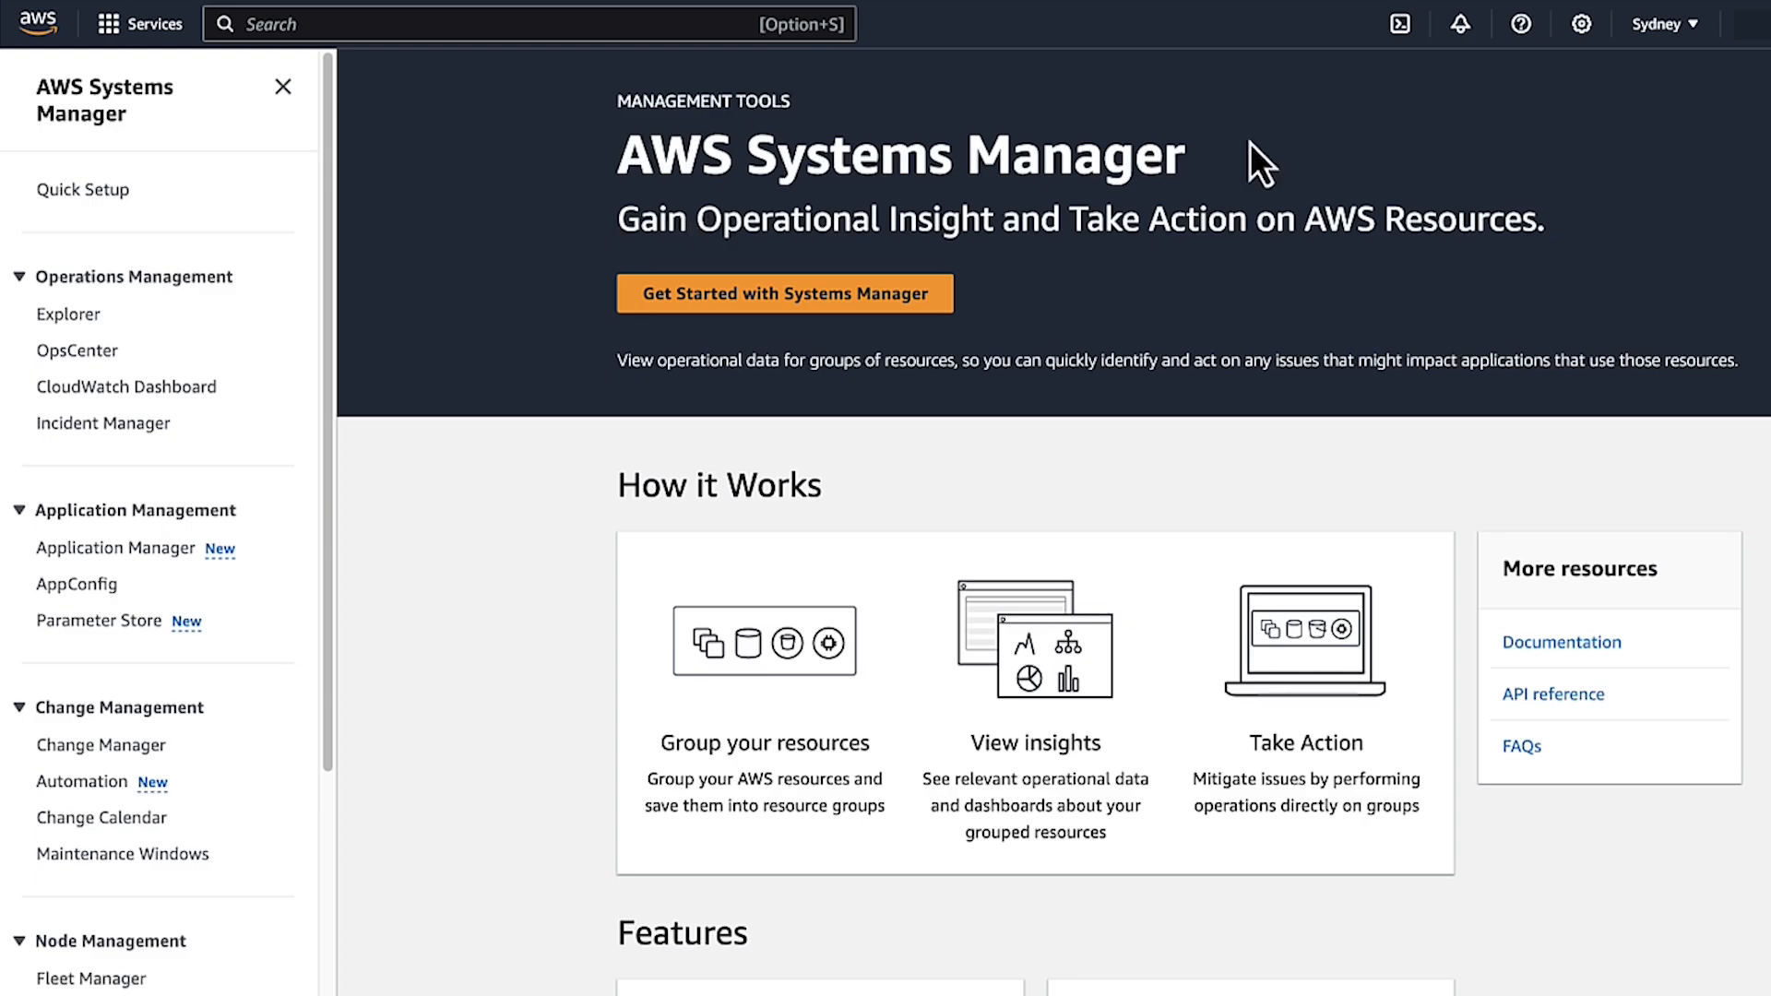
Go to Parameter Store from the Systems Manager sidebar and show its Settings tab.
{"action": "left_click", "coordinate": [1661, 23]}
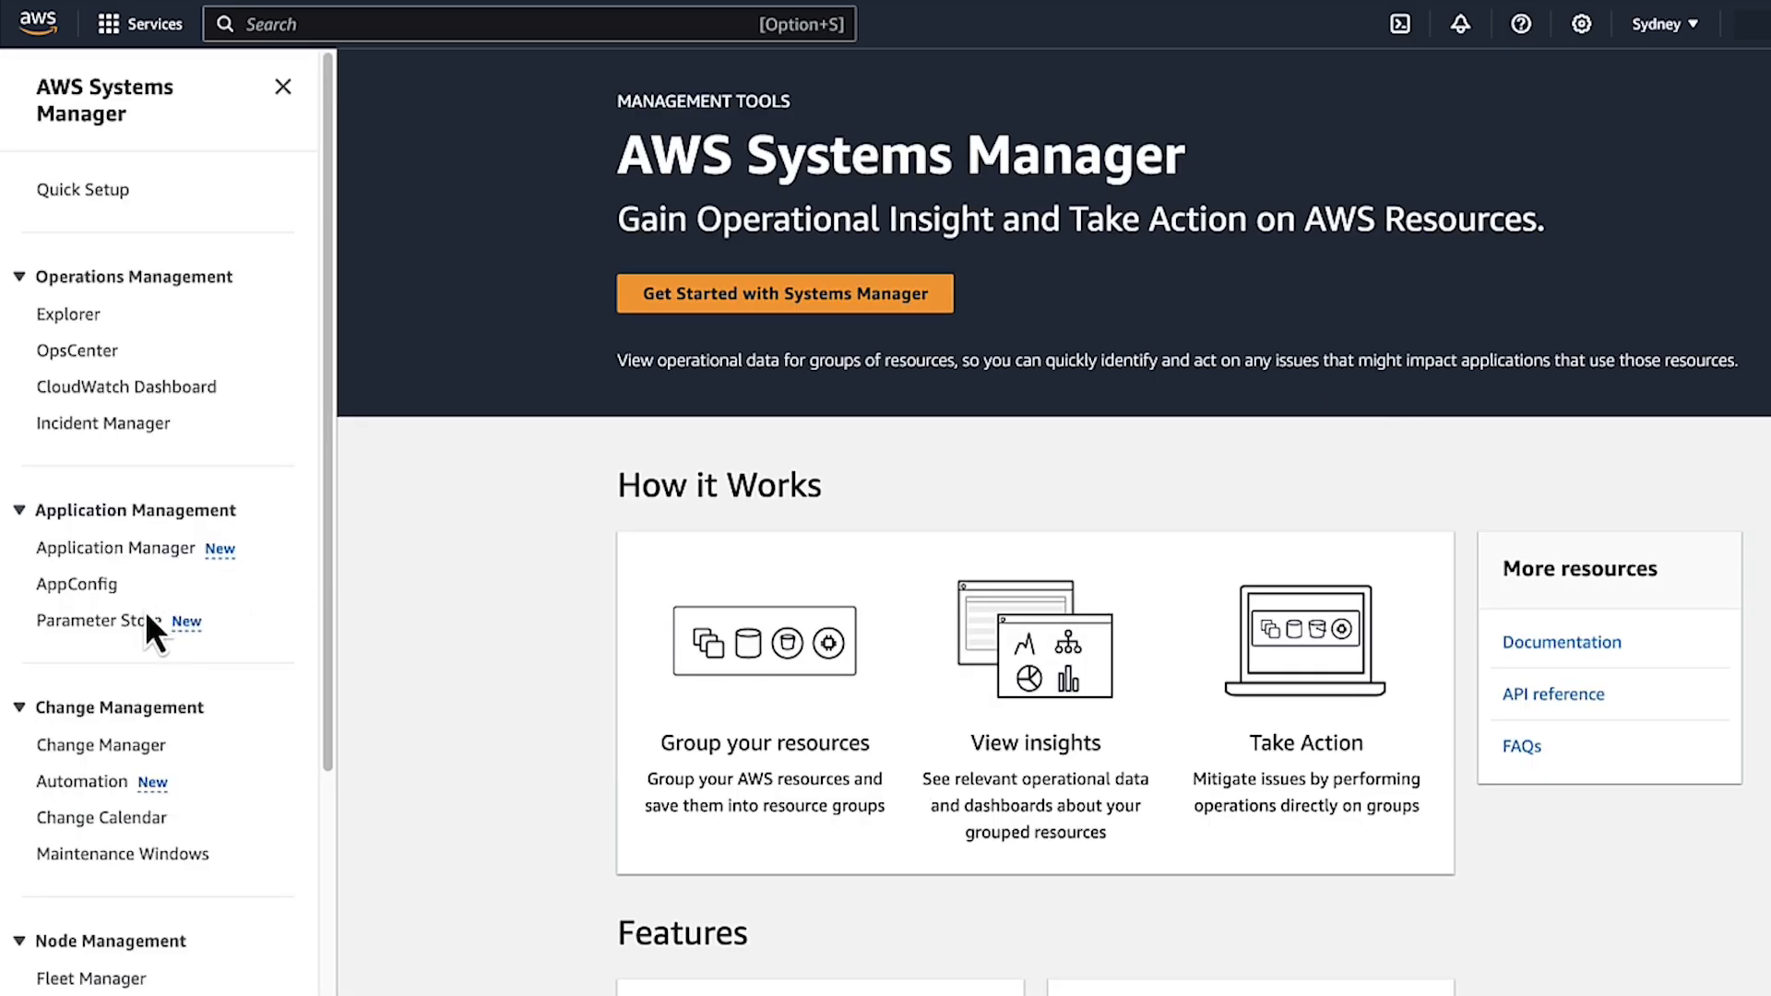
{"action": "left_click", "coordinate": [92, 620]}
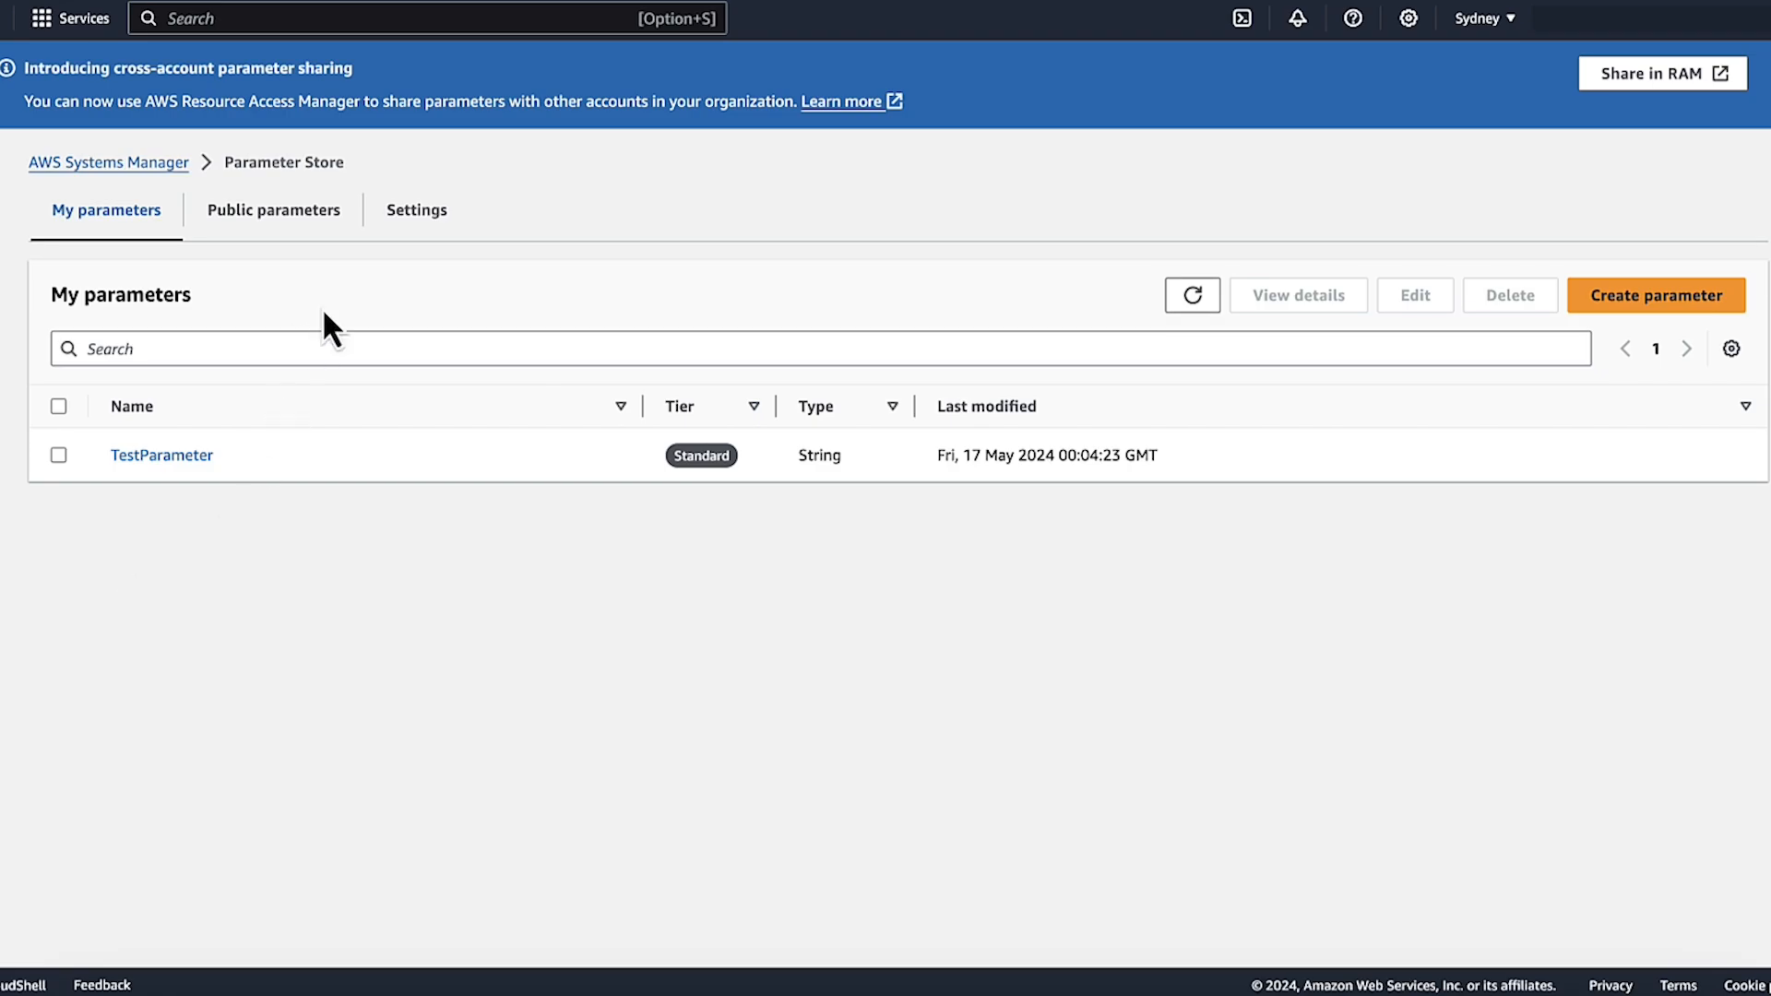
{"action": "left_click", "coordinate": [415, 210]}
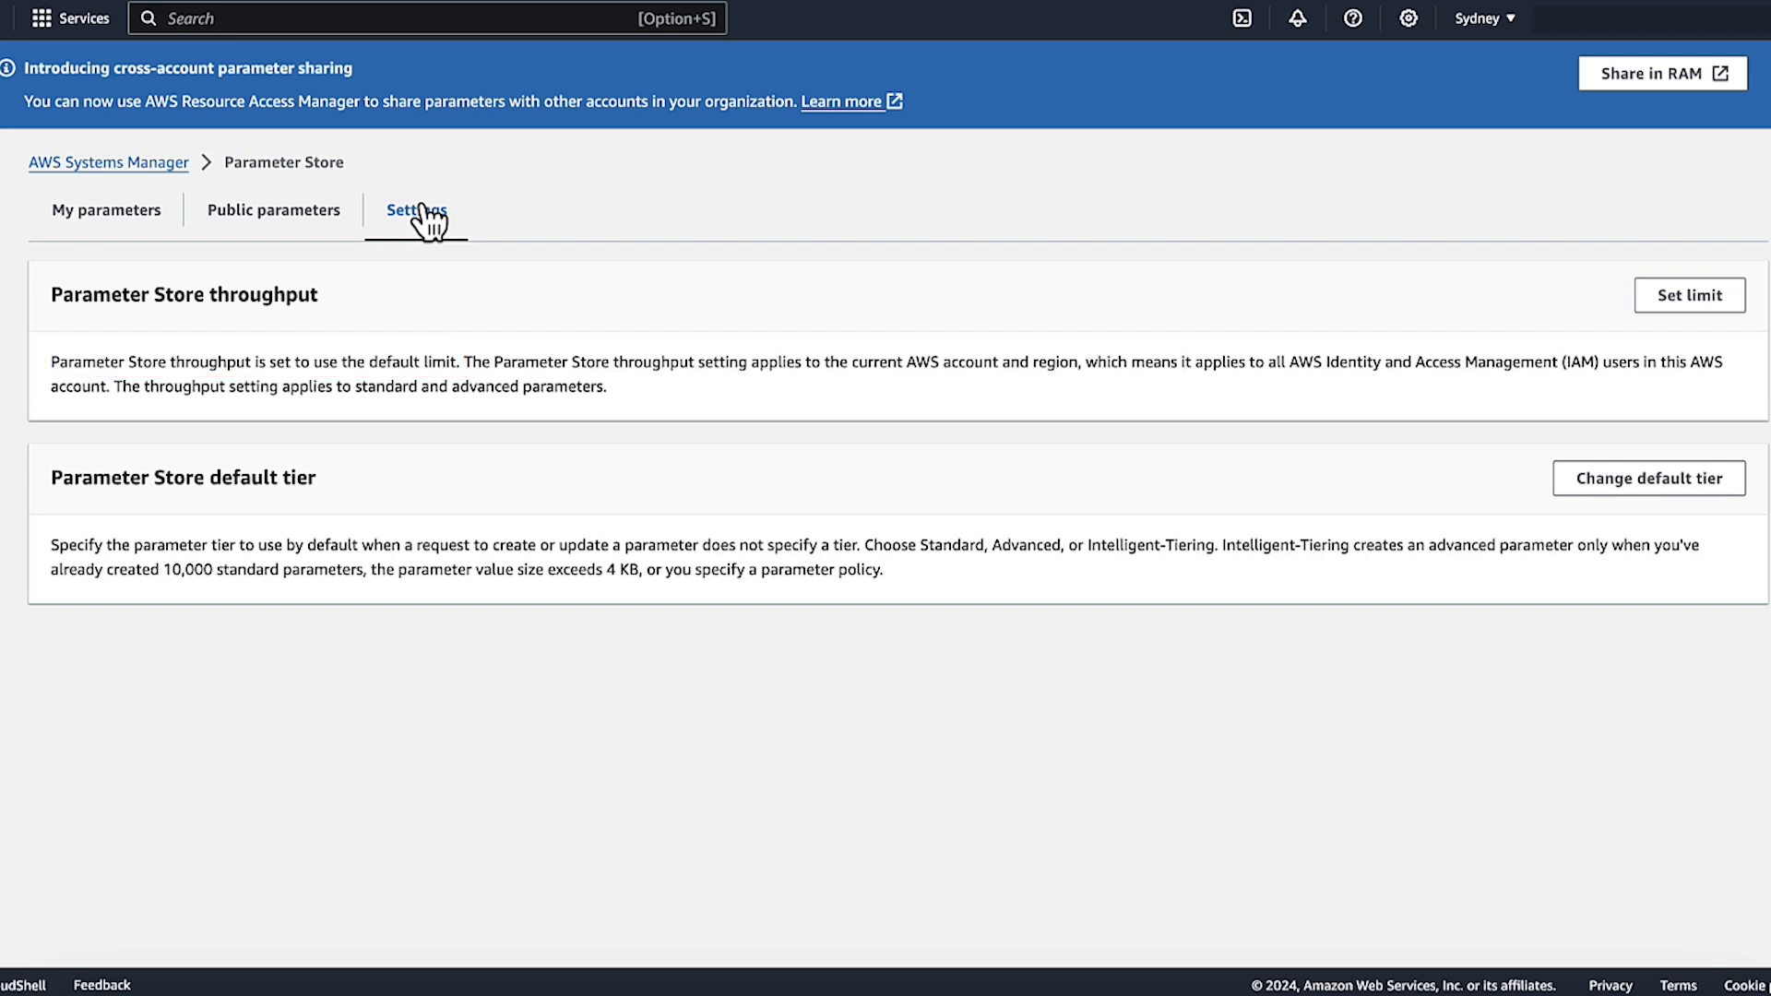
{"action": "mouse_move", "coordinate": [1690, 296]}
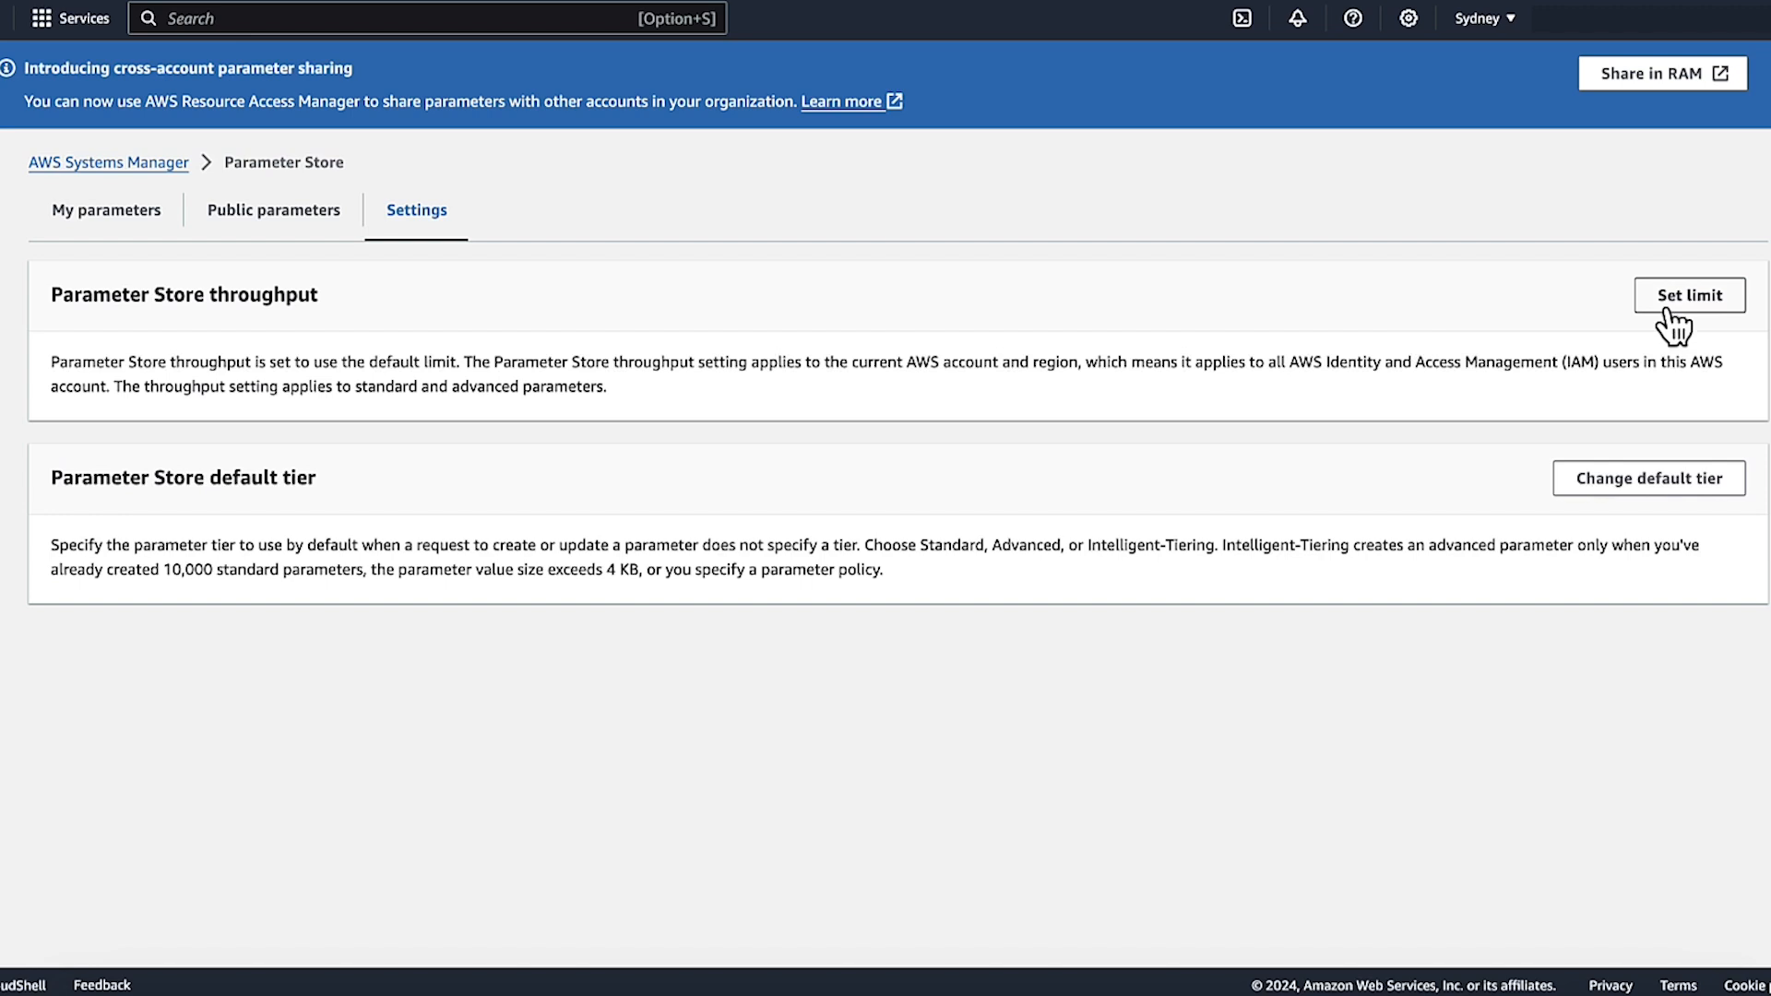
Set the higher throughput limit, acknowledging the extra charges, and confirm.
{"action": "left_click", "coordinate": [1687, 295]}
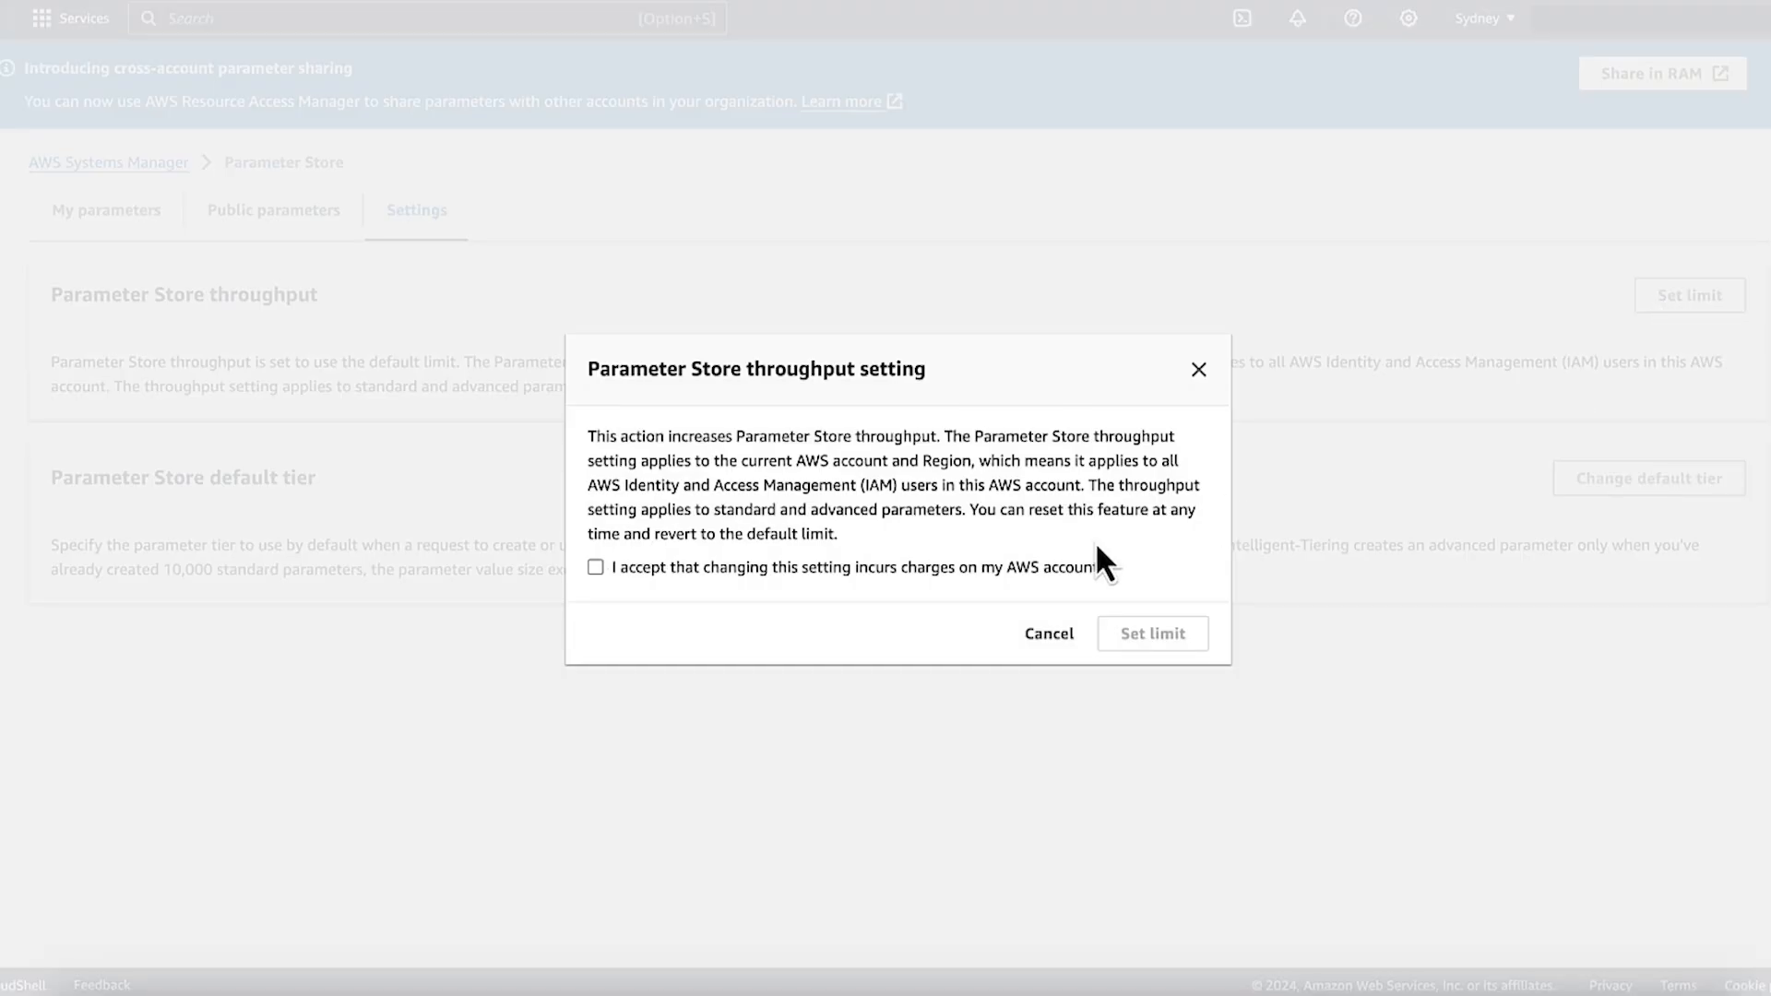
{"action": "left_click", "coordinate": [595, 567]}
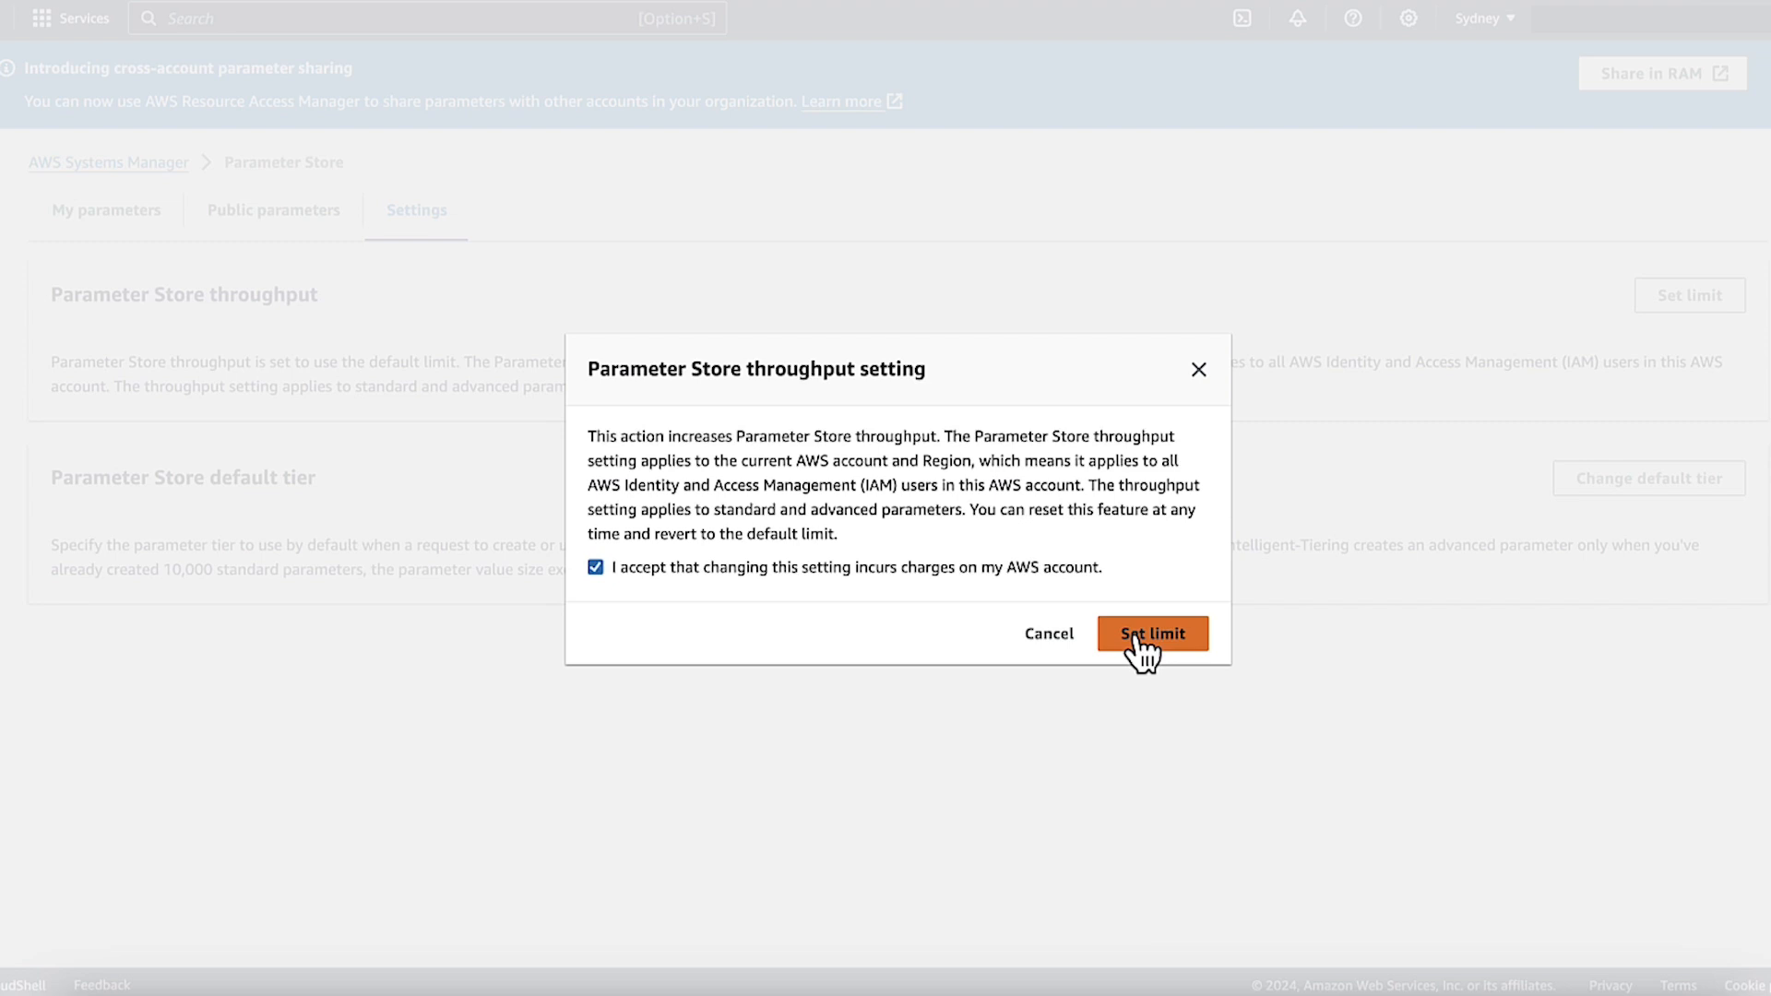
{"action": "left_click", "coordinate": [1151, 634]}
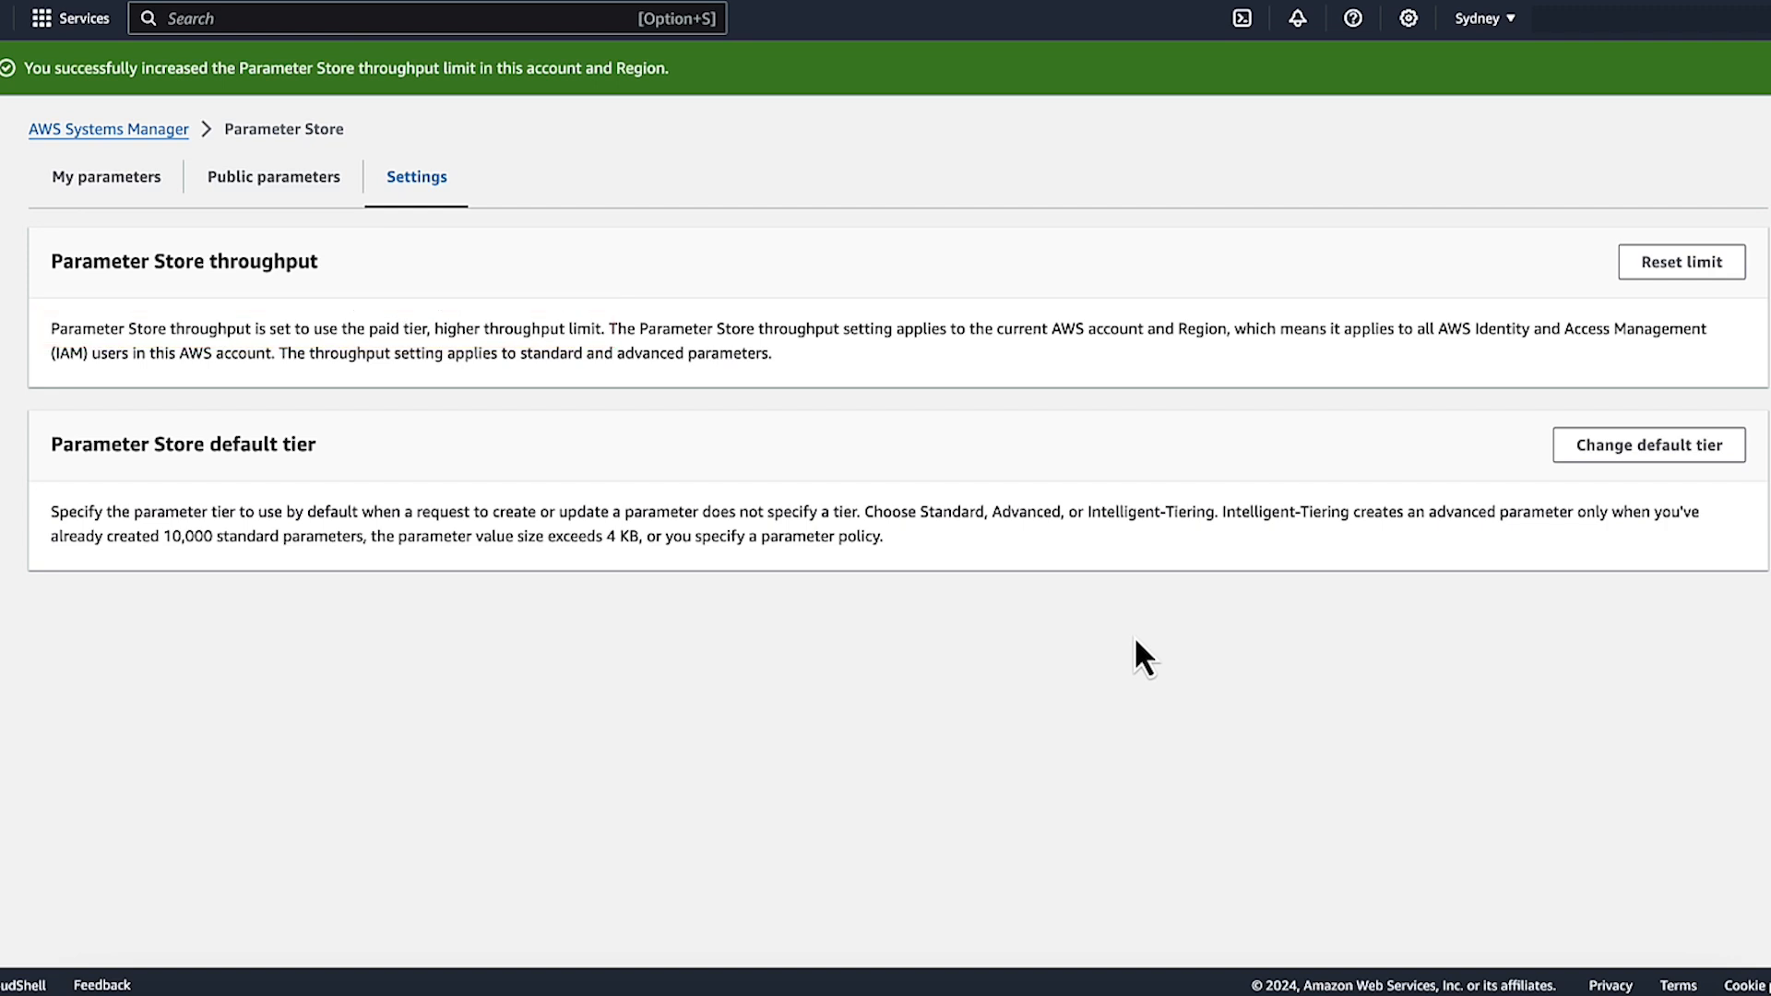
{"action": "mouse_move", "coordinate": [1681, 262]}
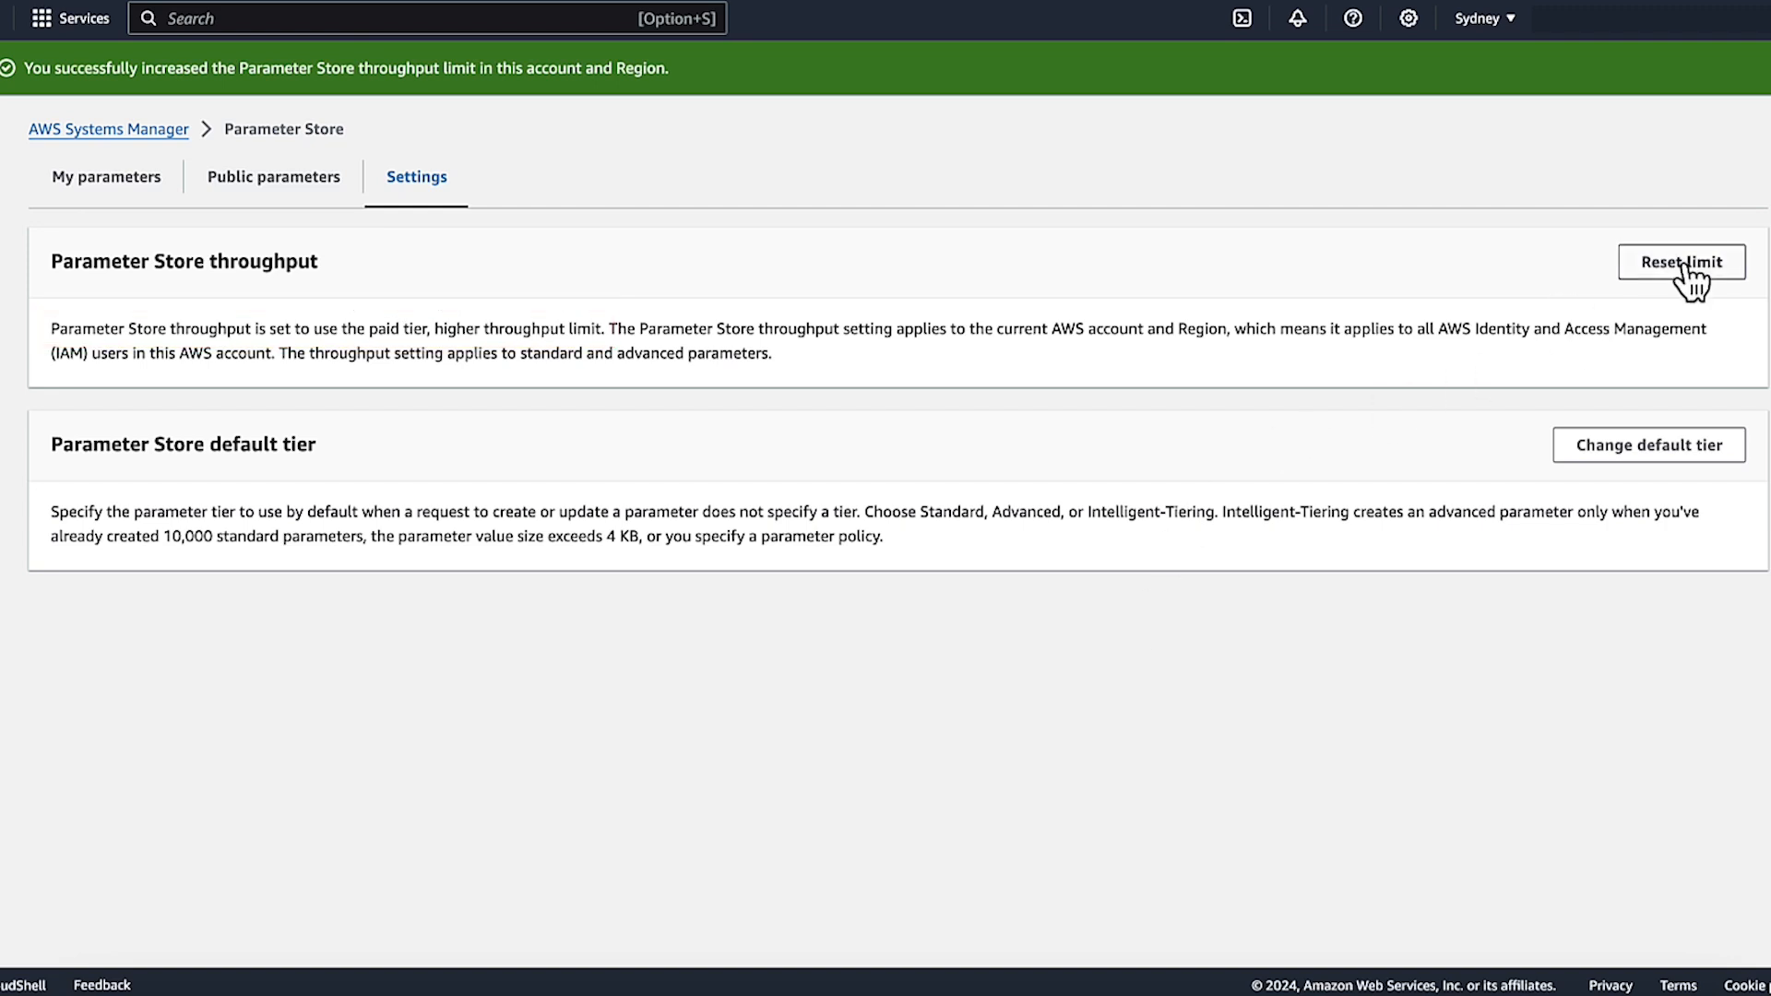
{"action": "left_click", "coordinate": [1679, 262]}
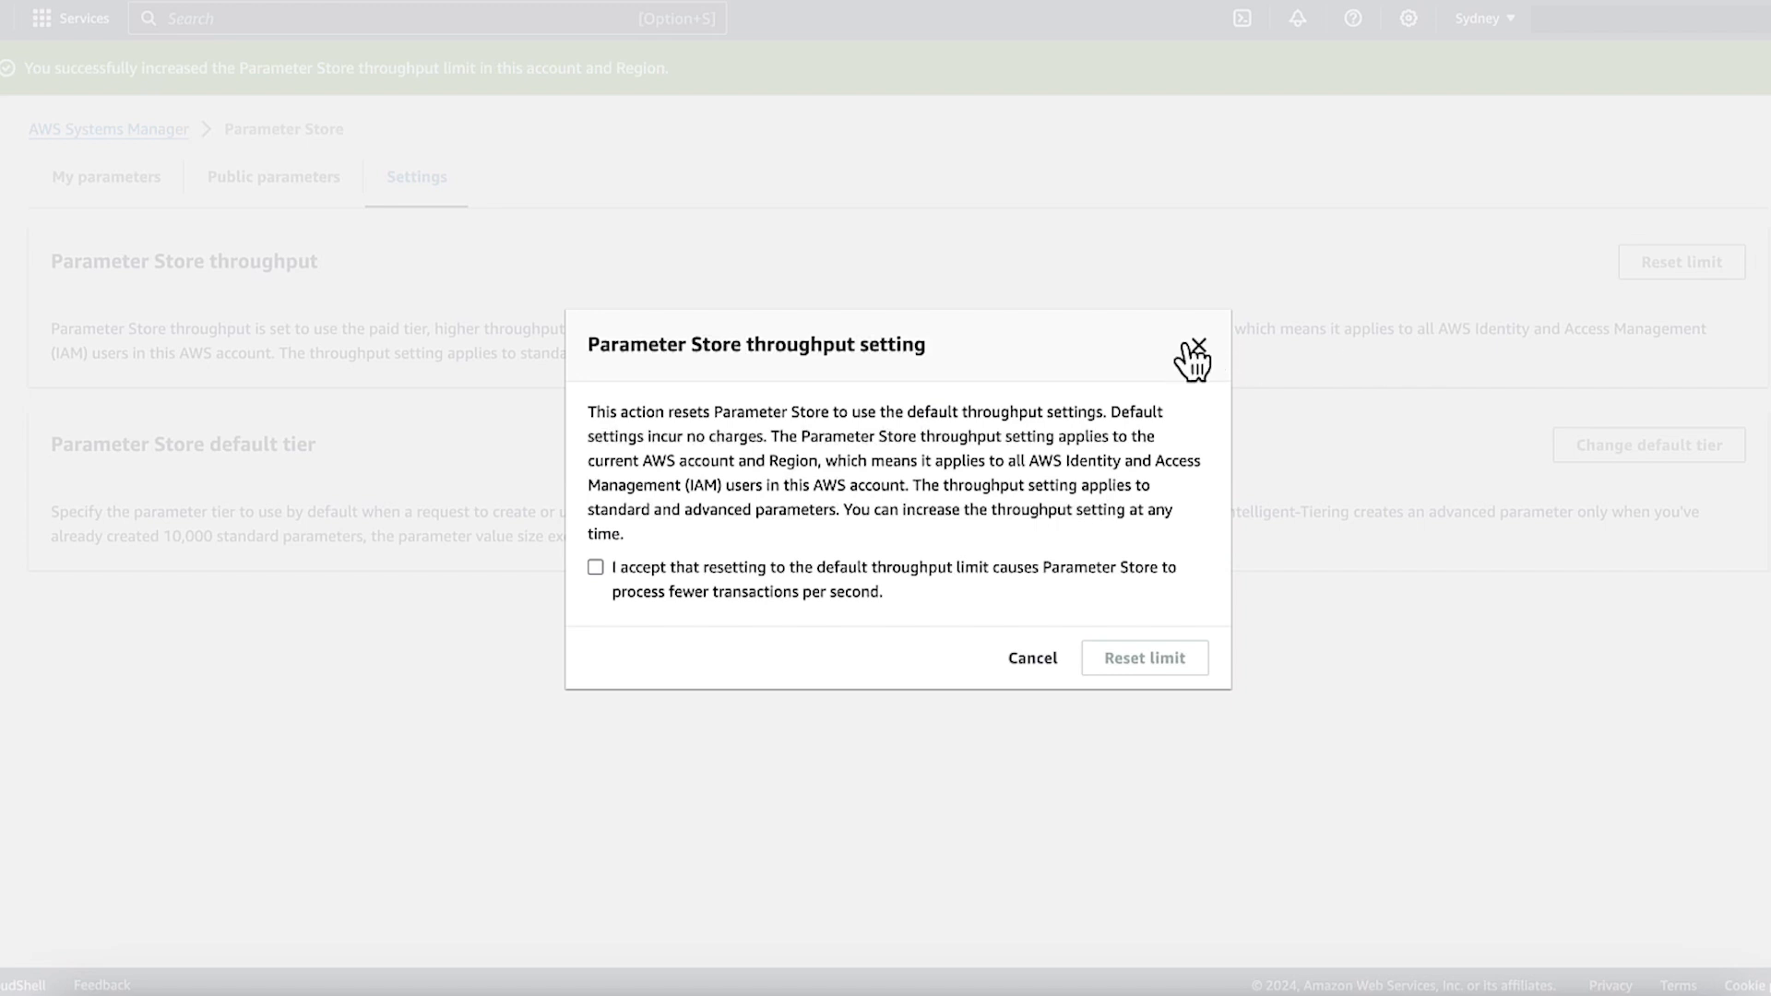
{"action": "left_click", "coordinate": [1205, 347]}
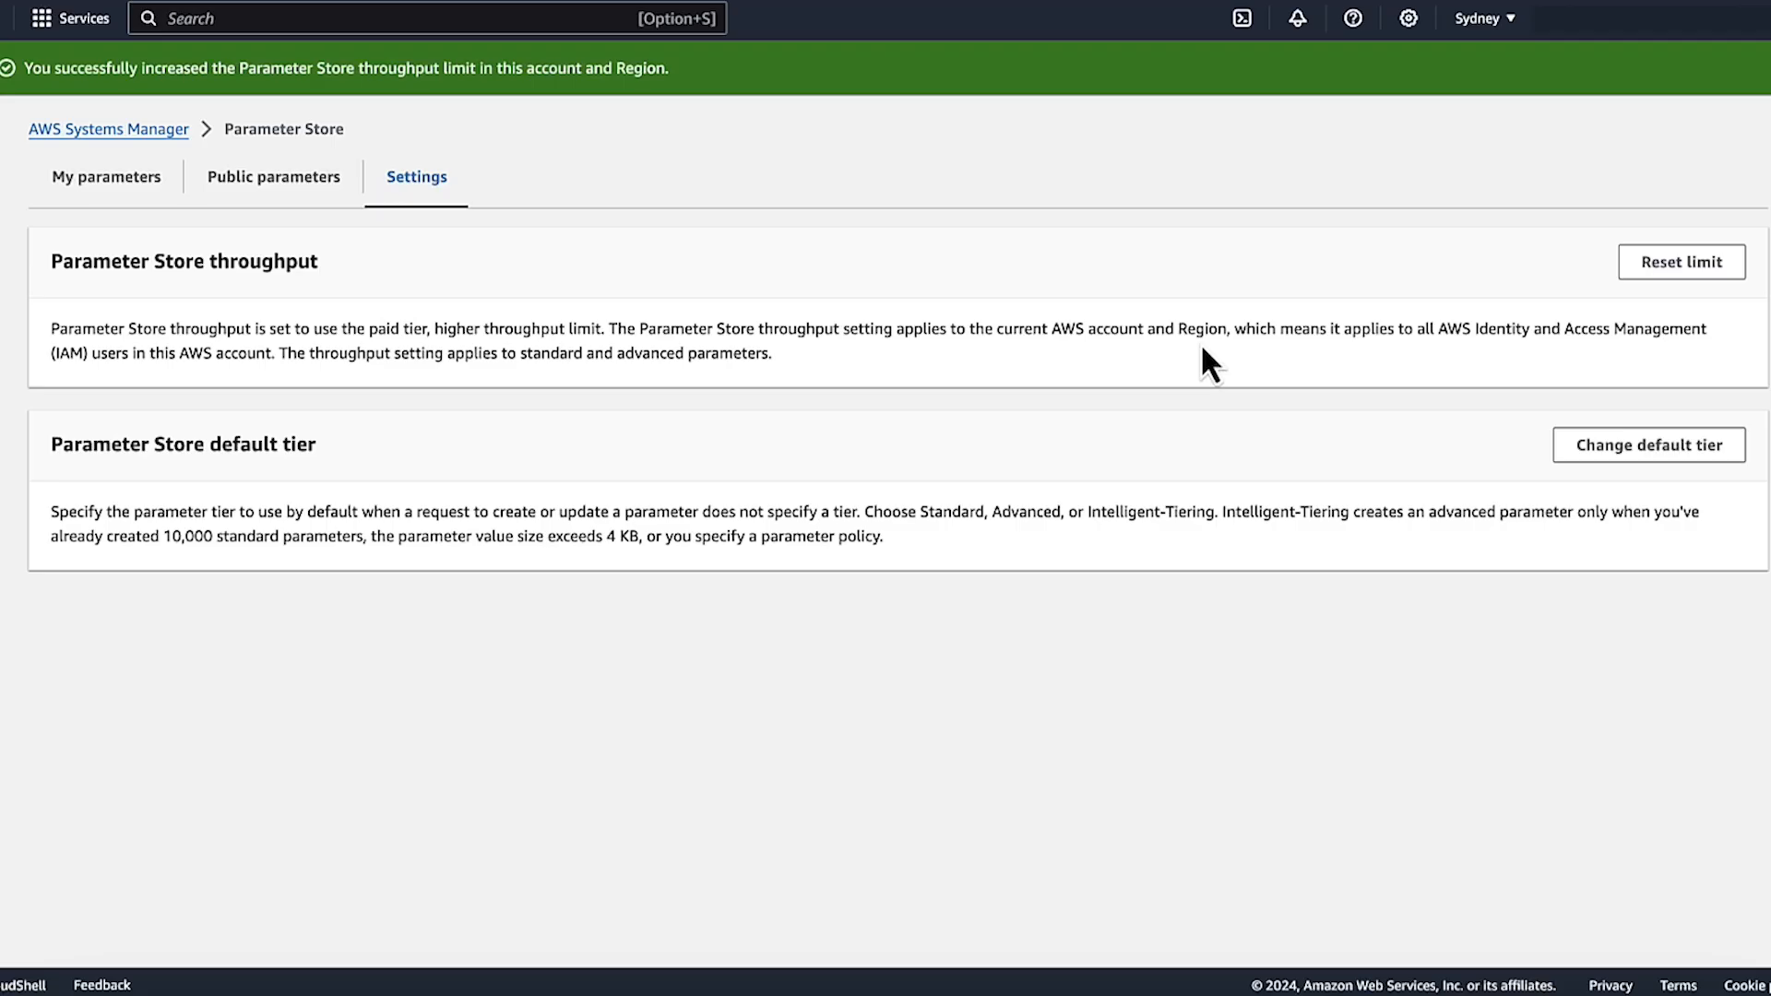